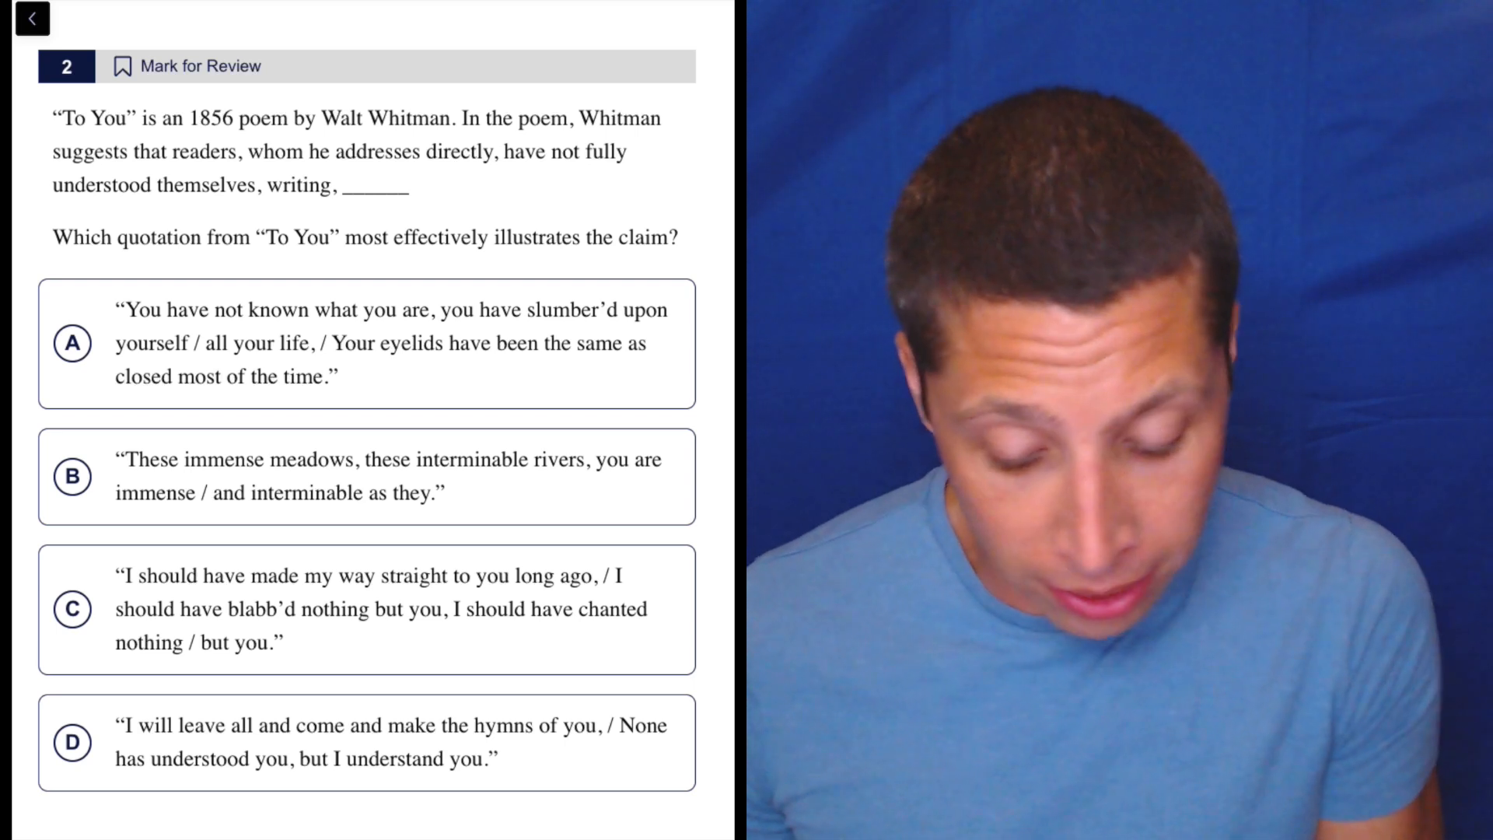
Step: Highlight the claim phrases 'whom he addresses directly' and 'not fully understood themselves' in the question
left_click_drag(246, 151, 496, 152)
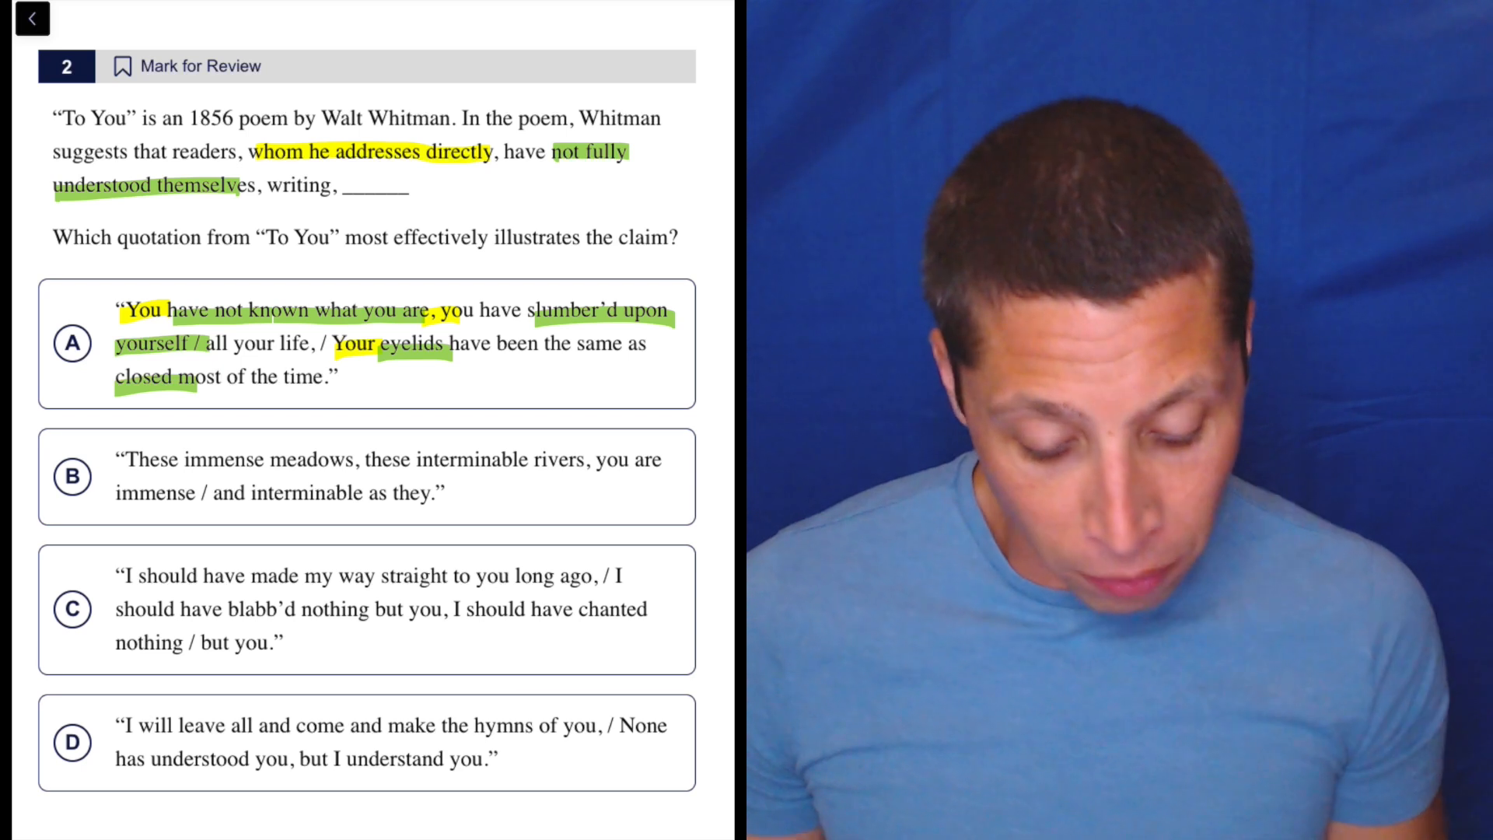
Step: Highlight the word 'you' in choice B in yellow
double_click(612, 459)
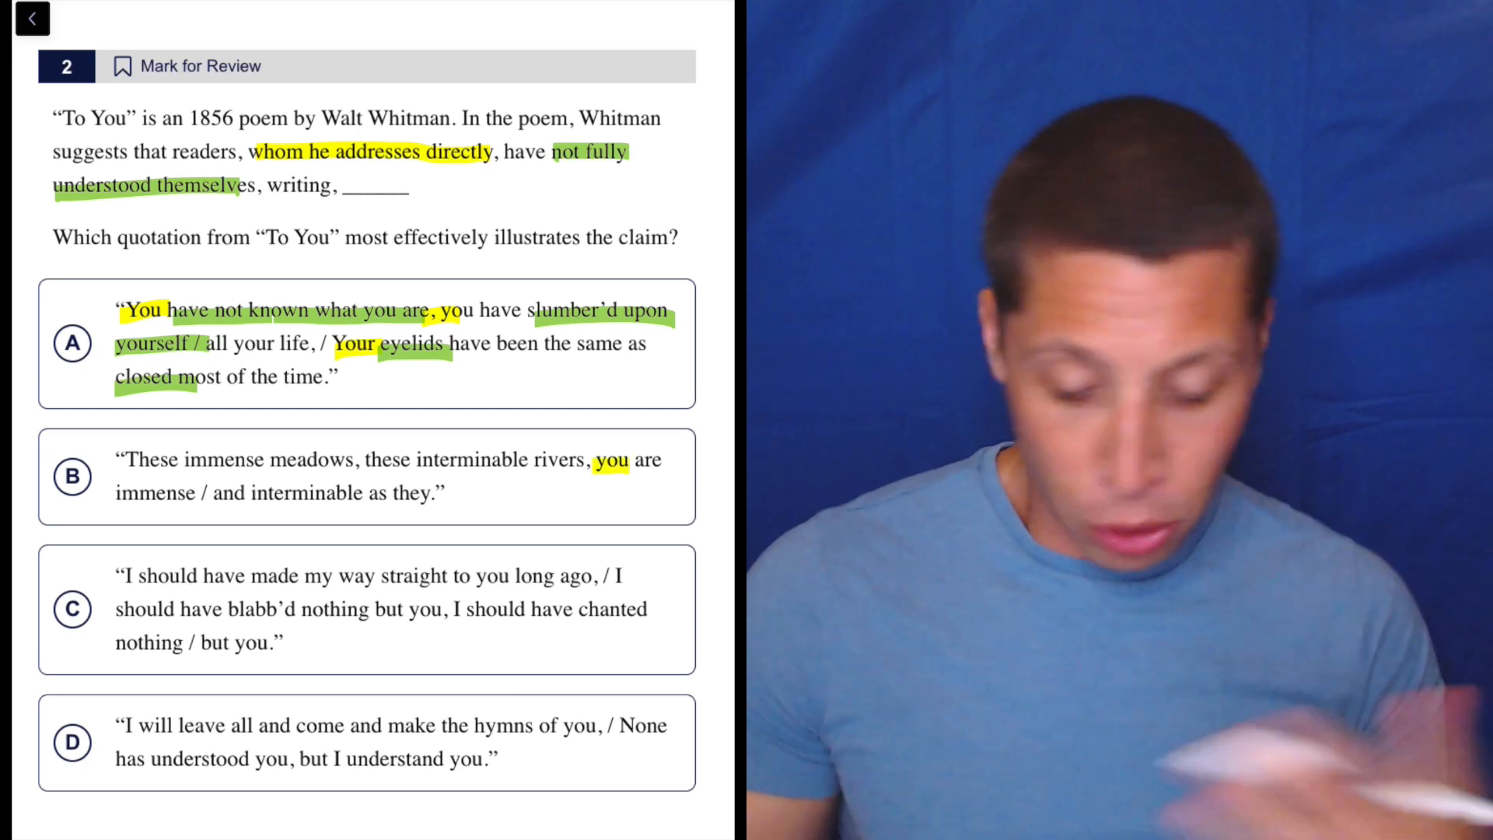